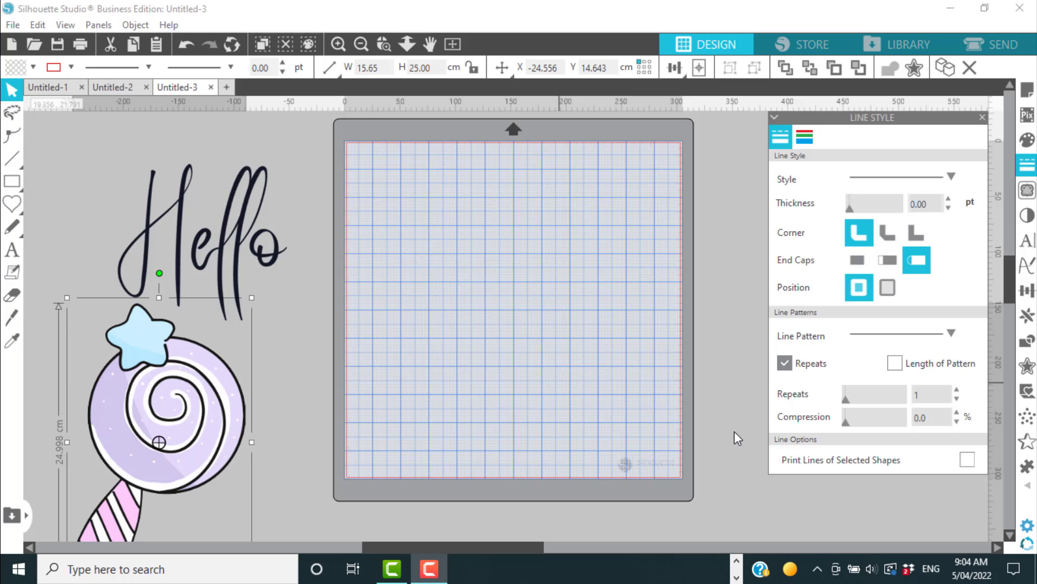
mouse_move(721, 311)
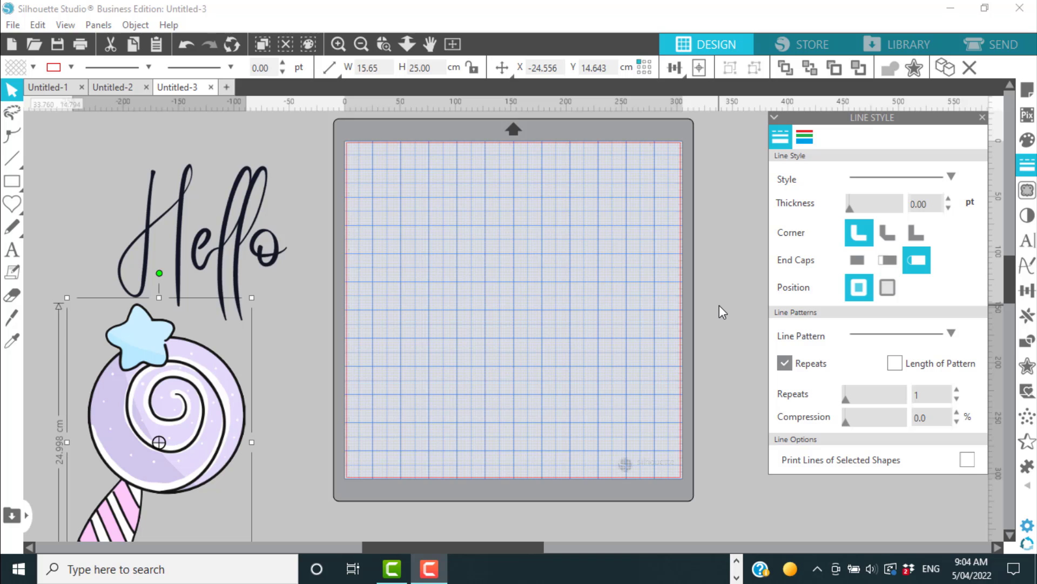
mouse_move(244, 246)
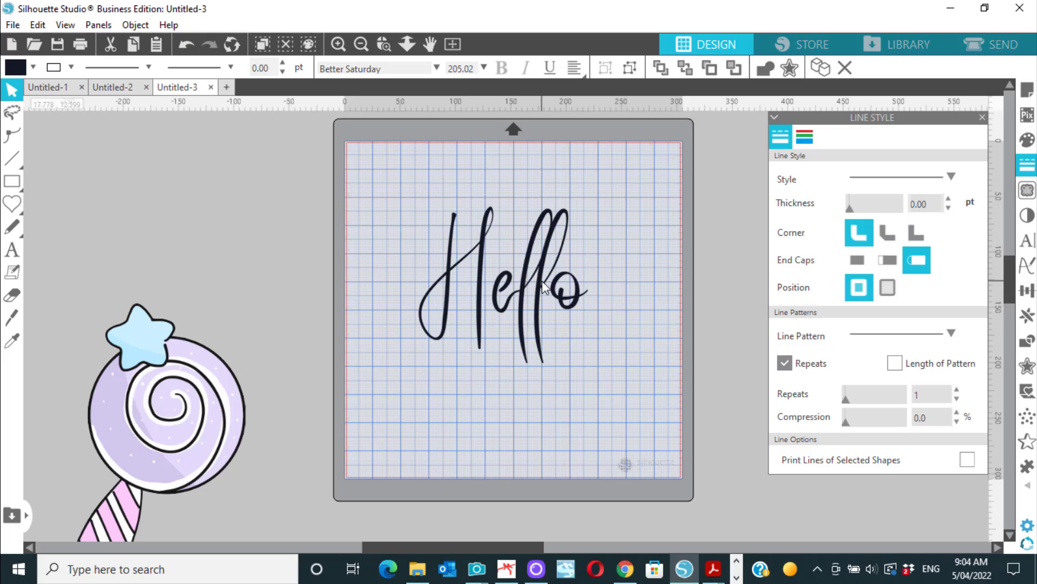
click(508, 243)
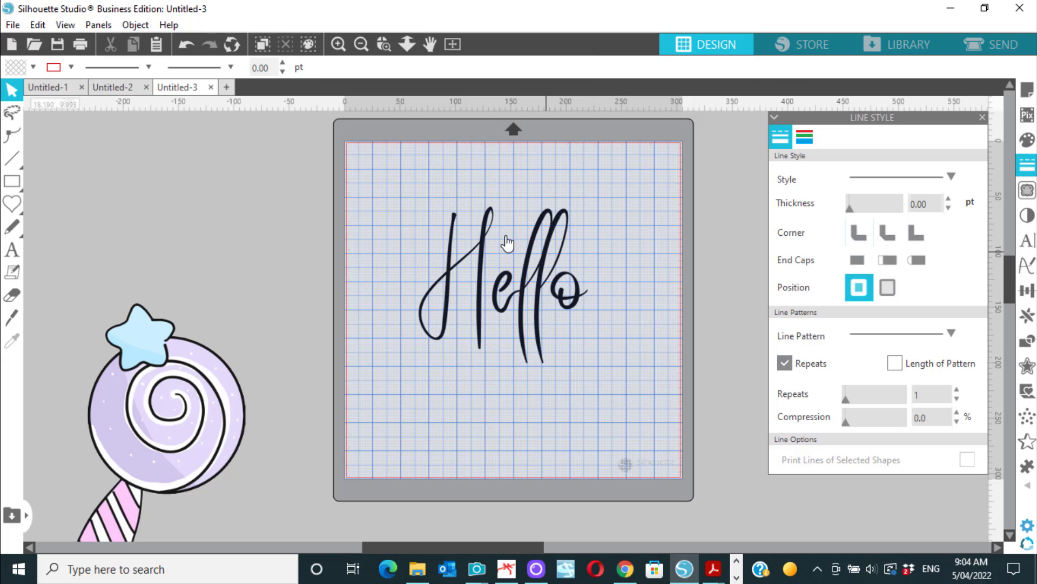
mouse_move(496, 237)
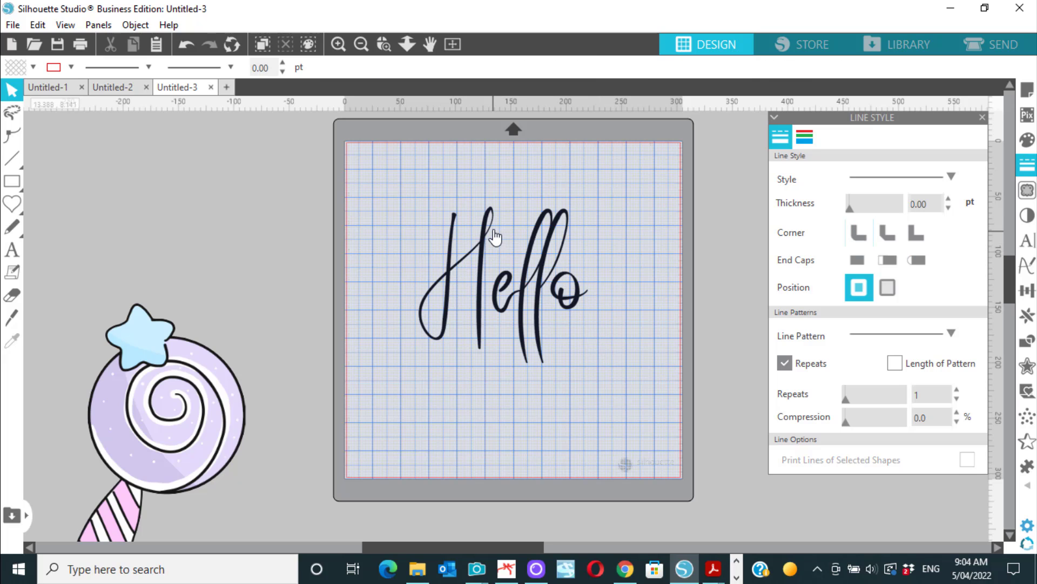
mouse_move(594, 233)
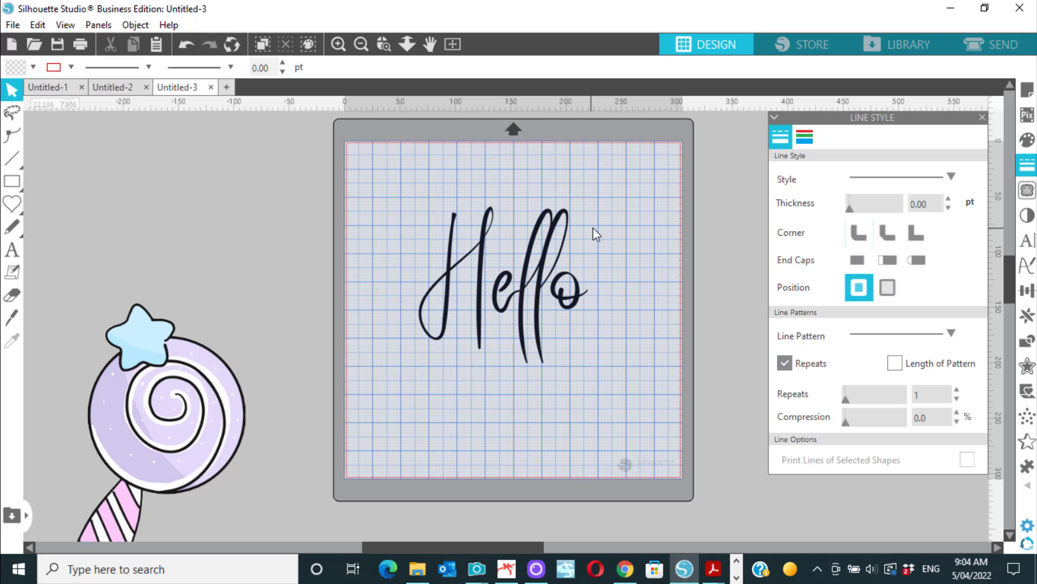
mouse_move(436, 340)
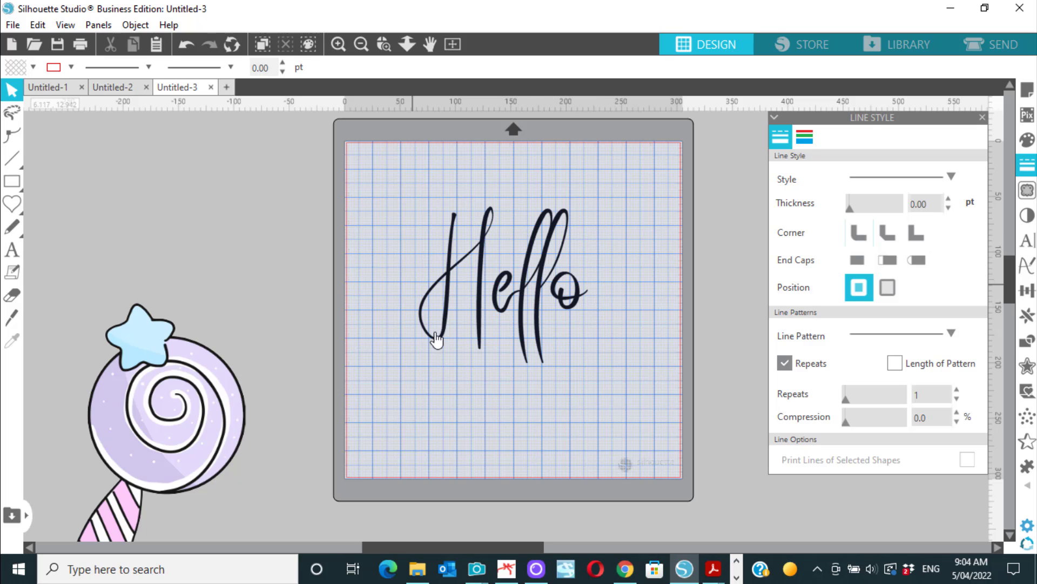
mouse_move(443, 268)
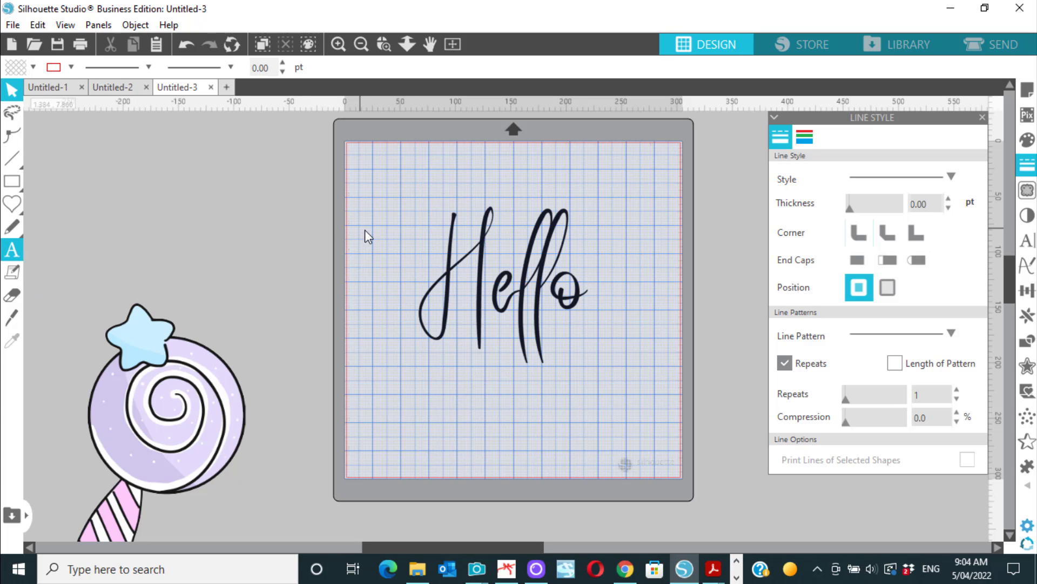
mouse_move(655, 200)
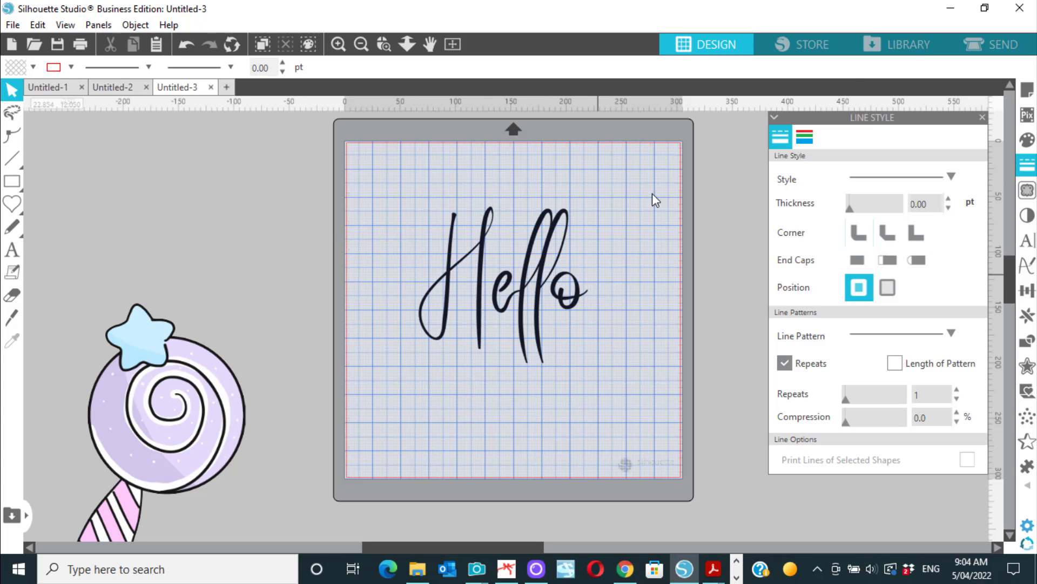
click(1001, 44)
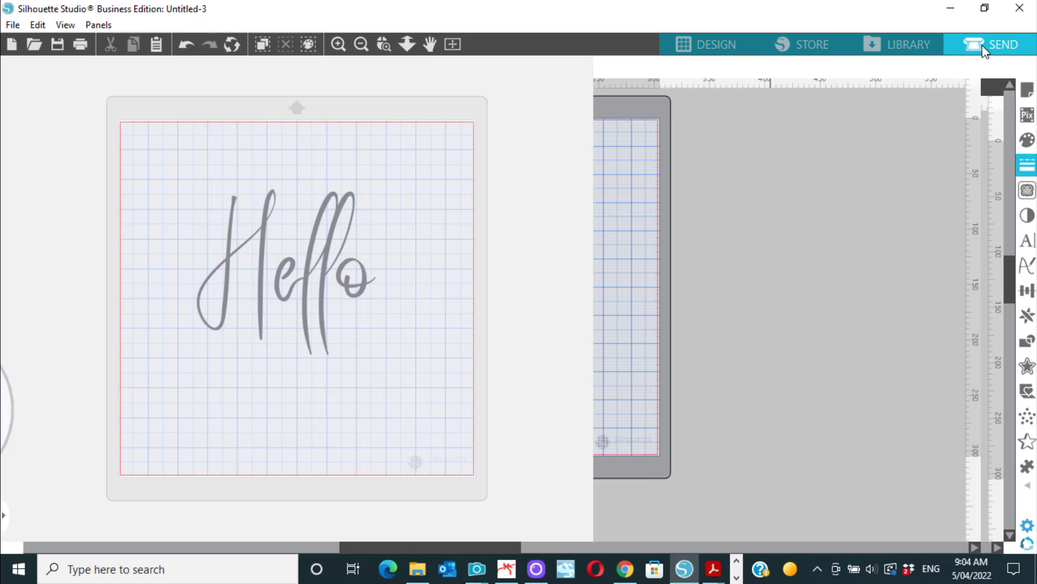
click(1004, 44)
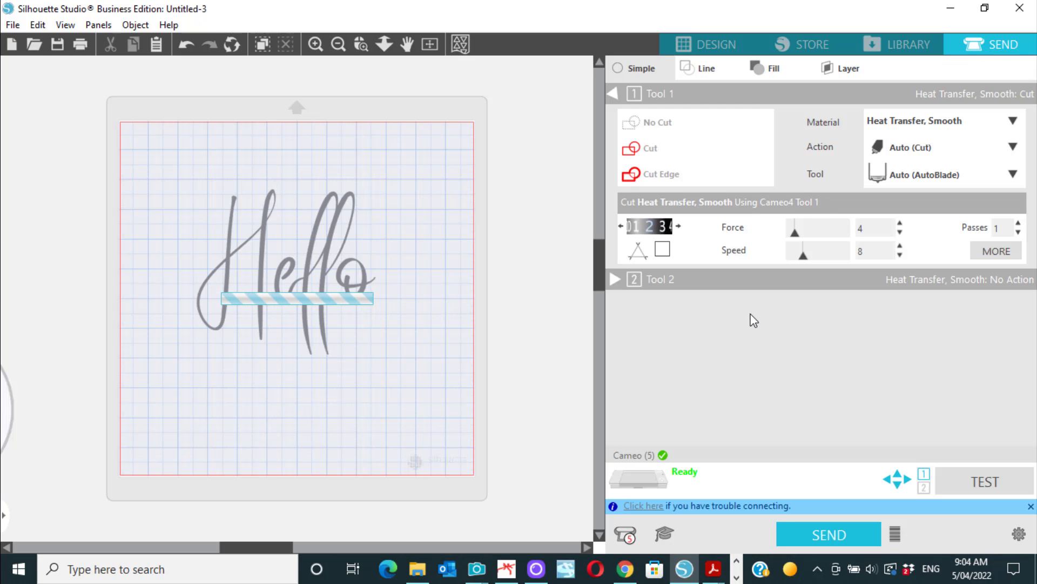
click(258, 268)
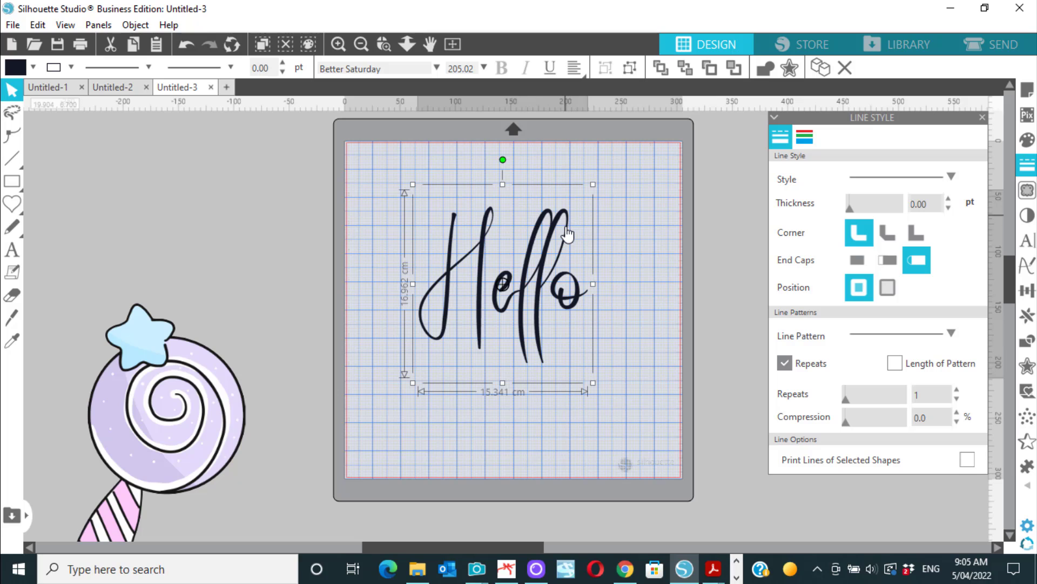
mouse_move(604, 378)
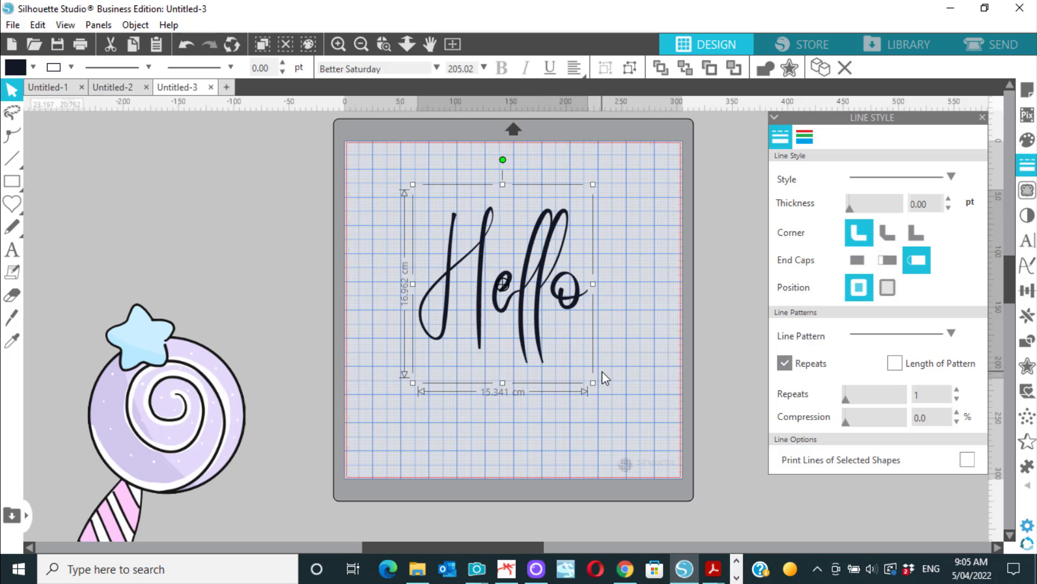
mouse_move(607, 243)
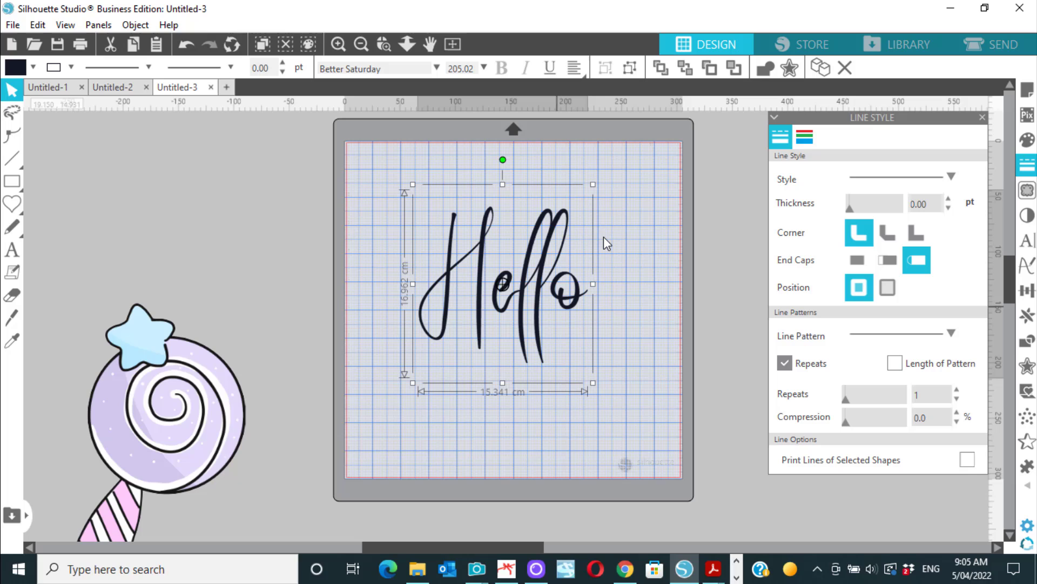
Raise the Hello outline's Line Style thickness to 5.00 pt
click(900, 179)
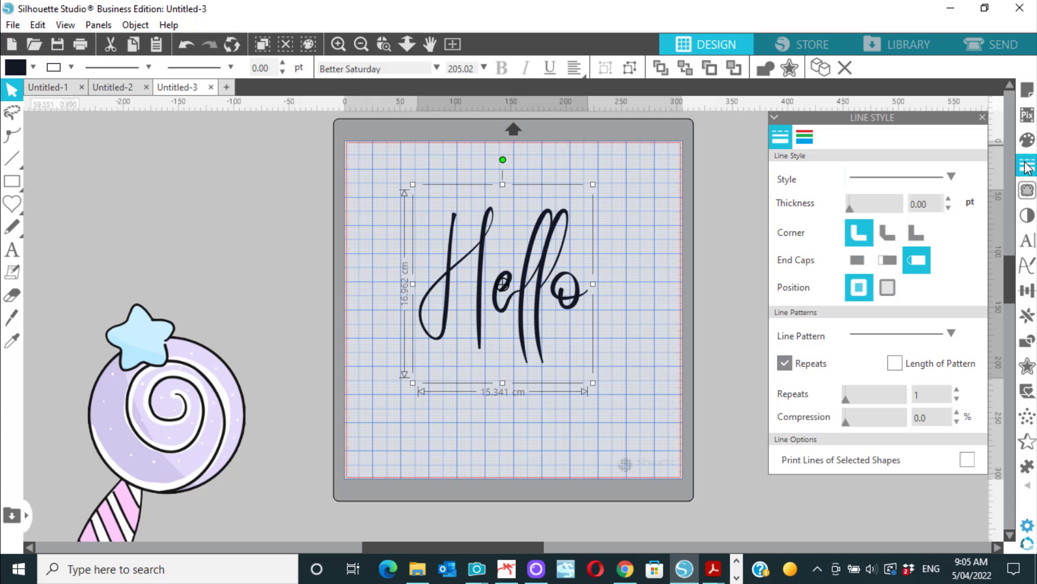
mouse_move(896, 137)
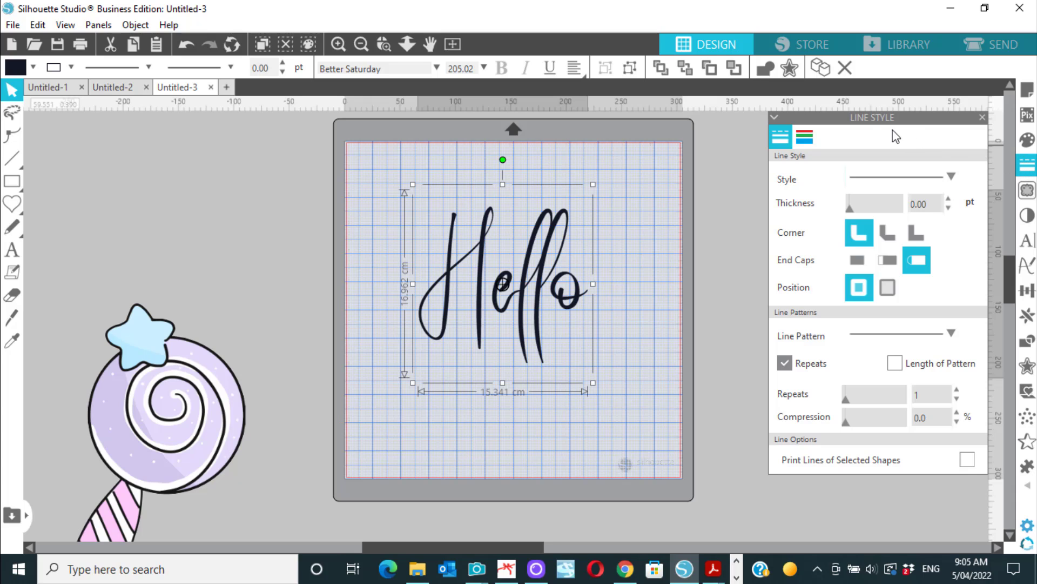
mouse_move(853, 213)
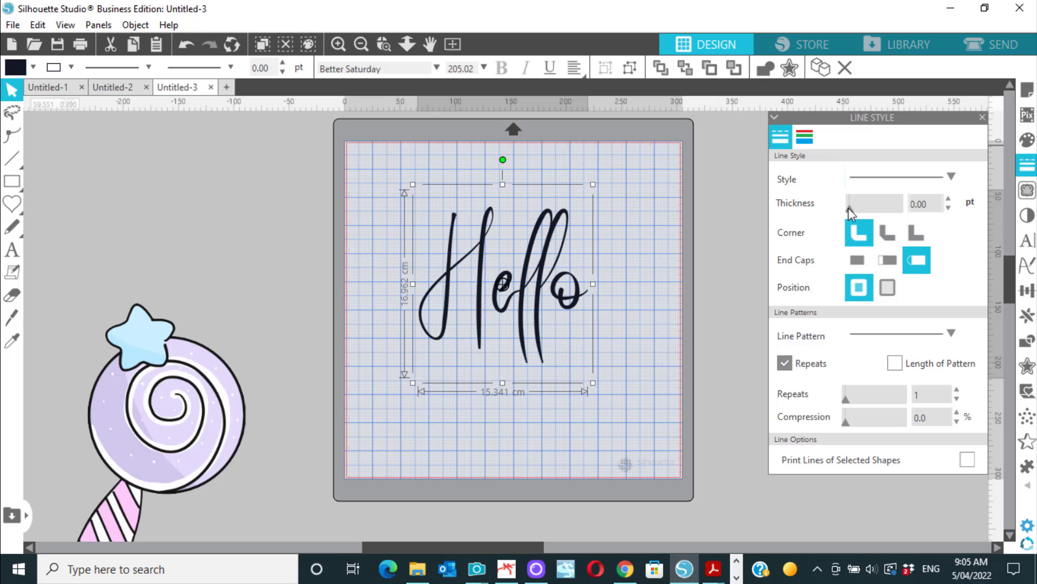
mouse_move(871, 211)
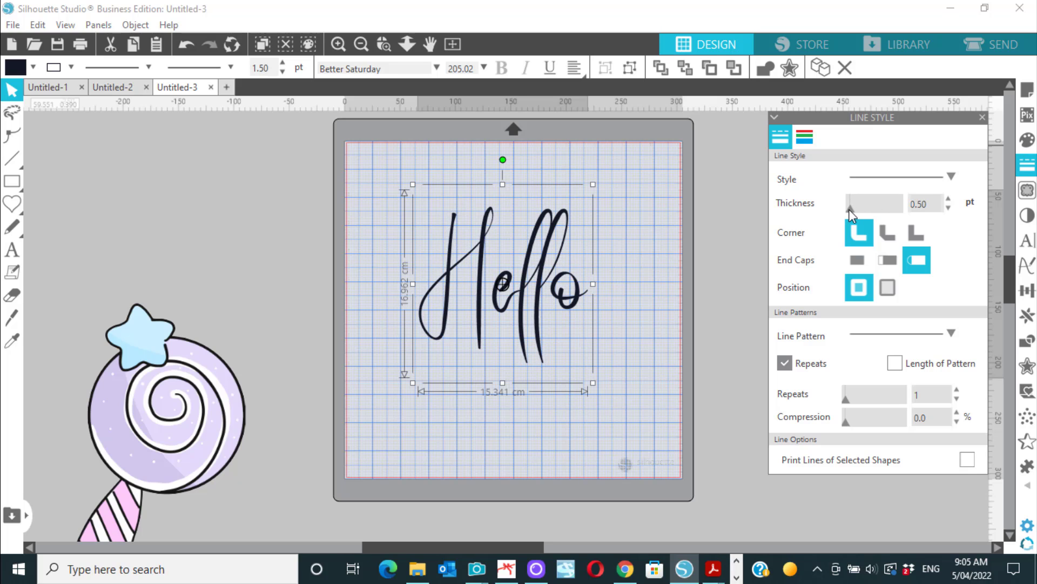
click(948, 209)
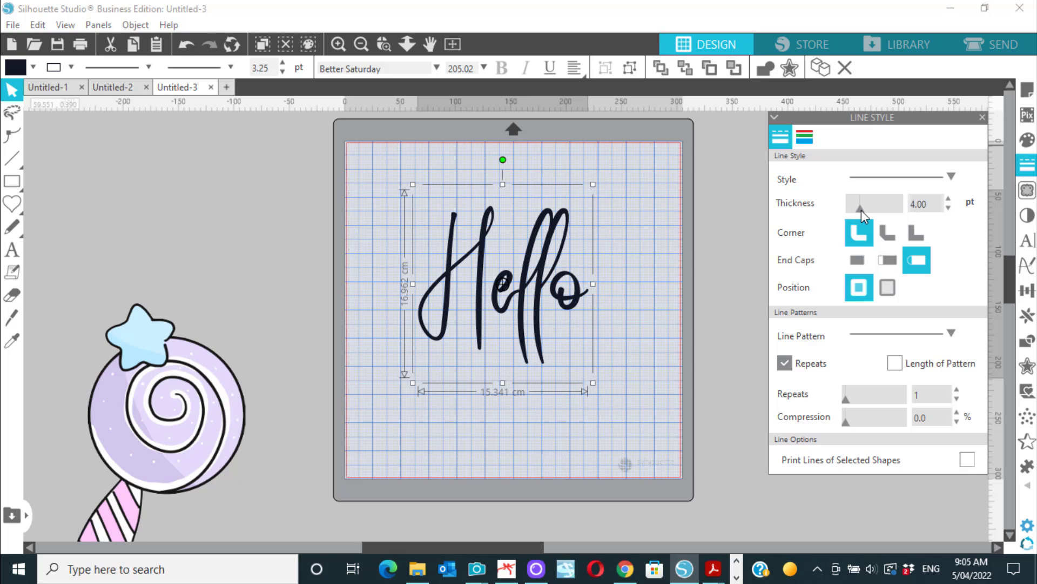
click(948, 199)
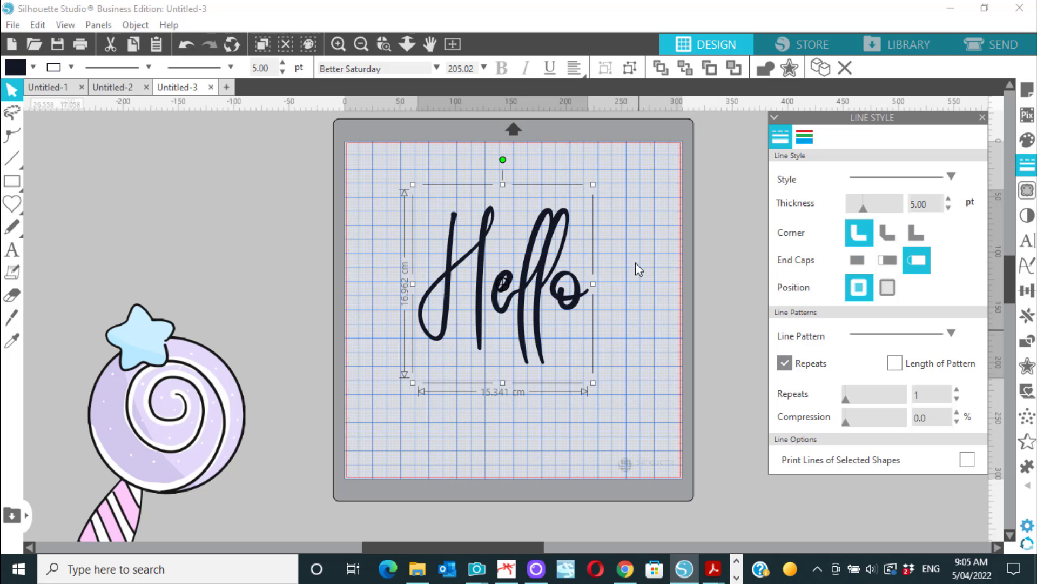
mouse_move(654, 343)
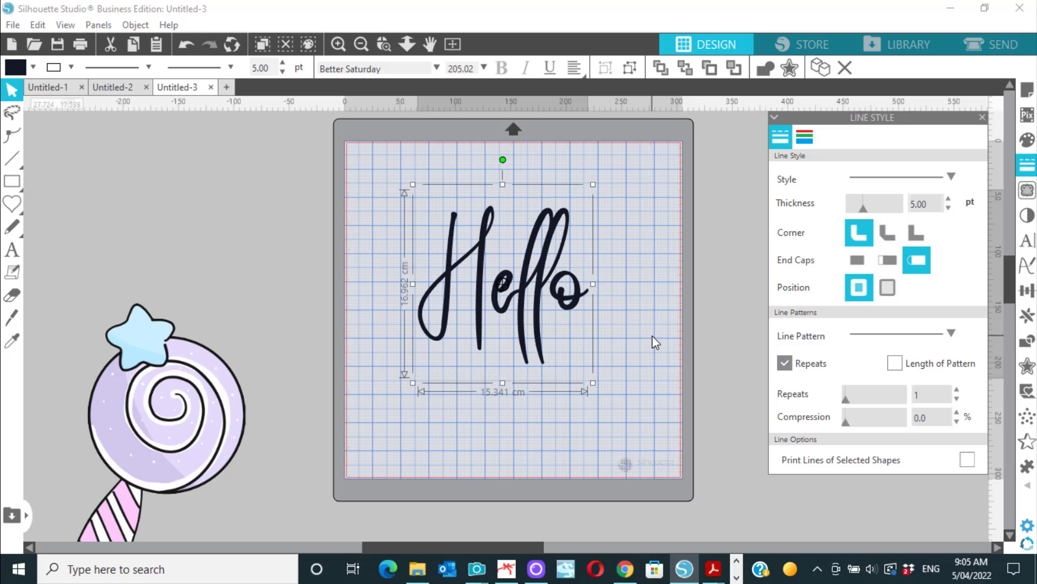
mouse_move(546, 291)
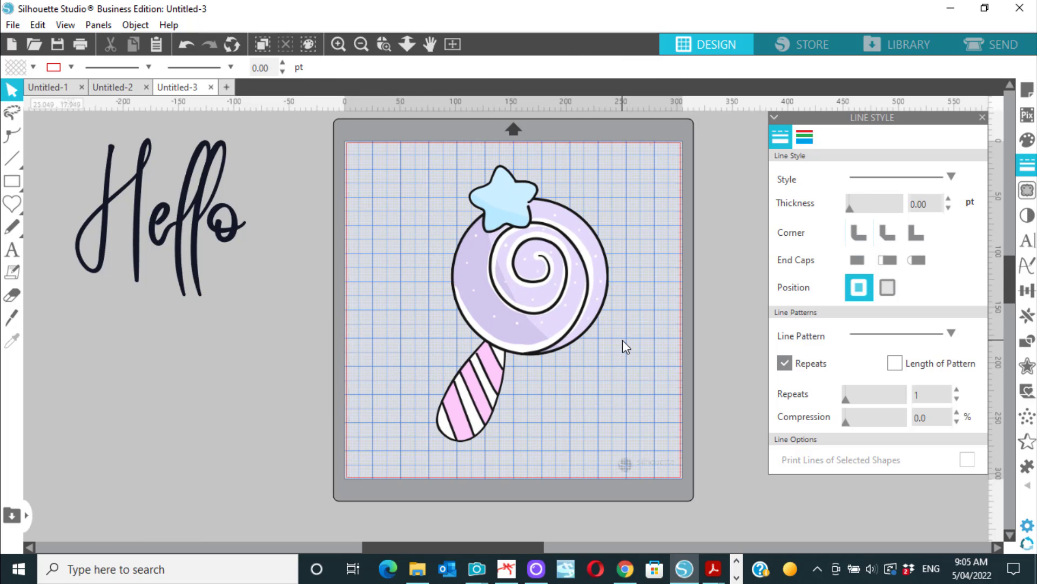
mouse_move(592, 201)
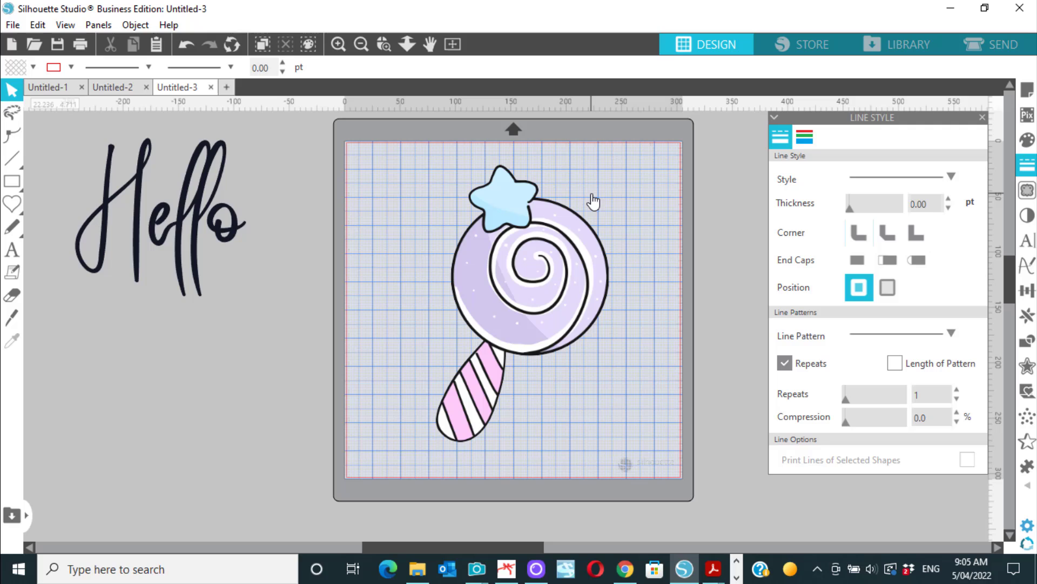
mouse_move(566, 177)
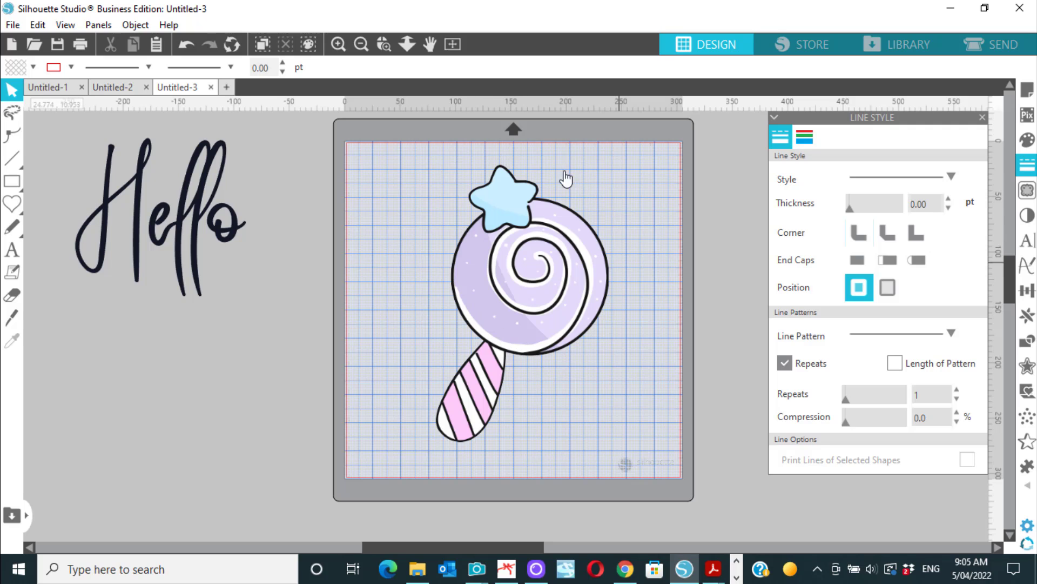
mouse_move(598, 370)
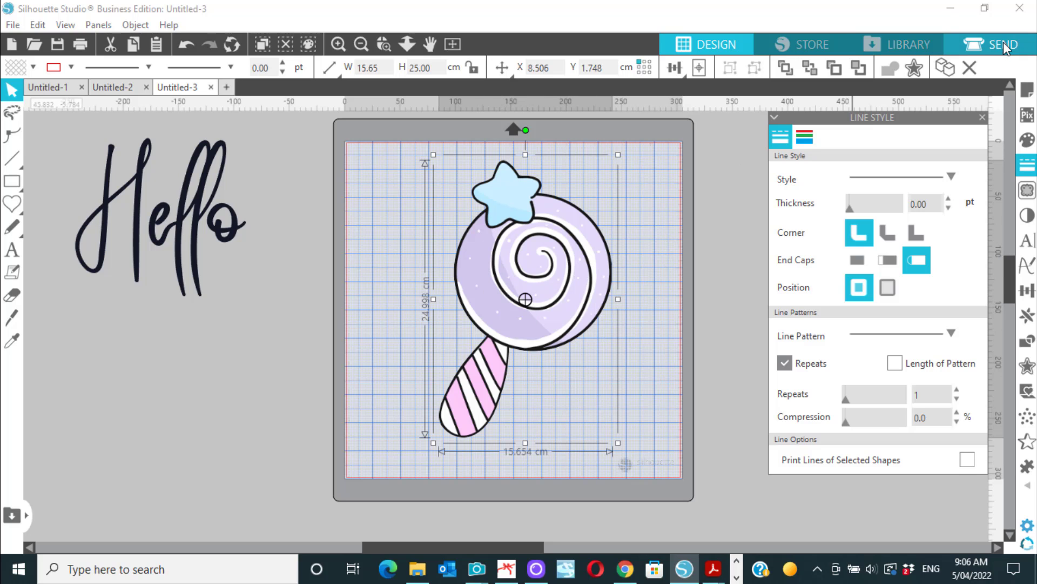
Review the Send cut settings where the lollipop image shows No Cut
click(992, 44)
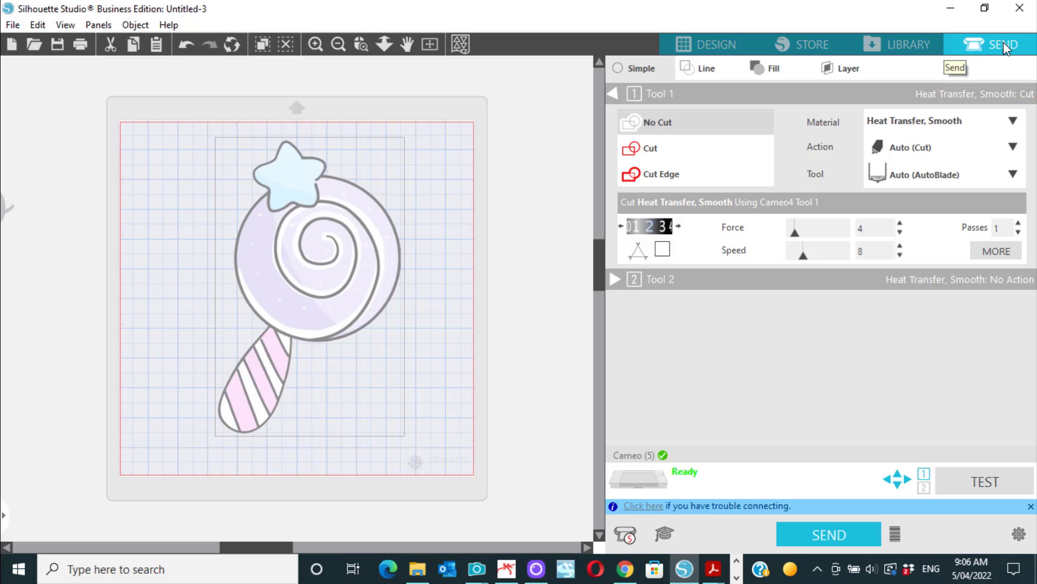
mouse_move(434, 263)
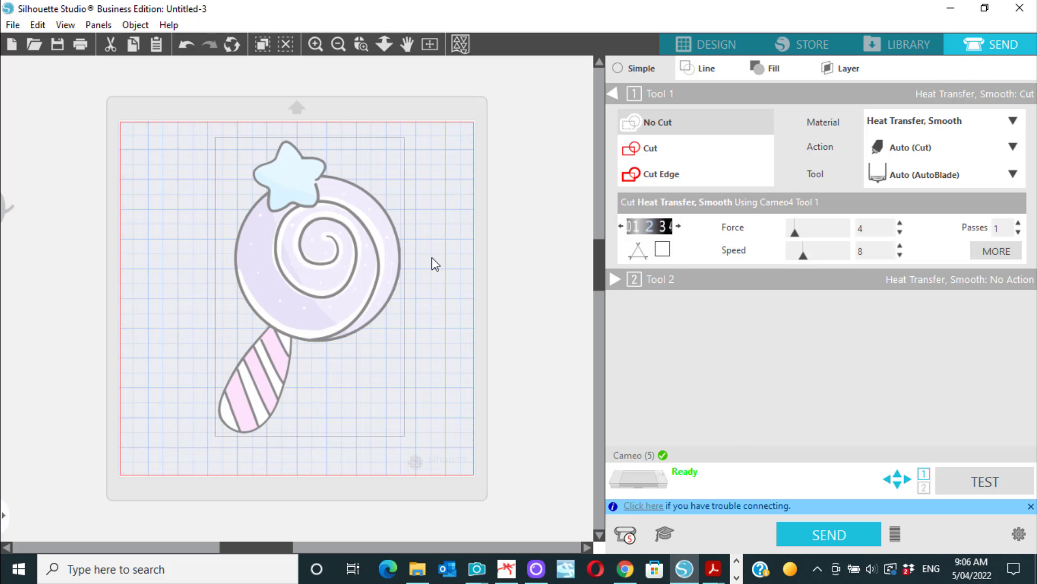
click(717, 43)
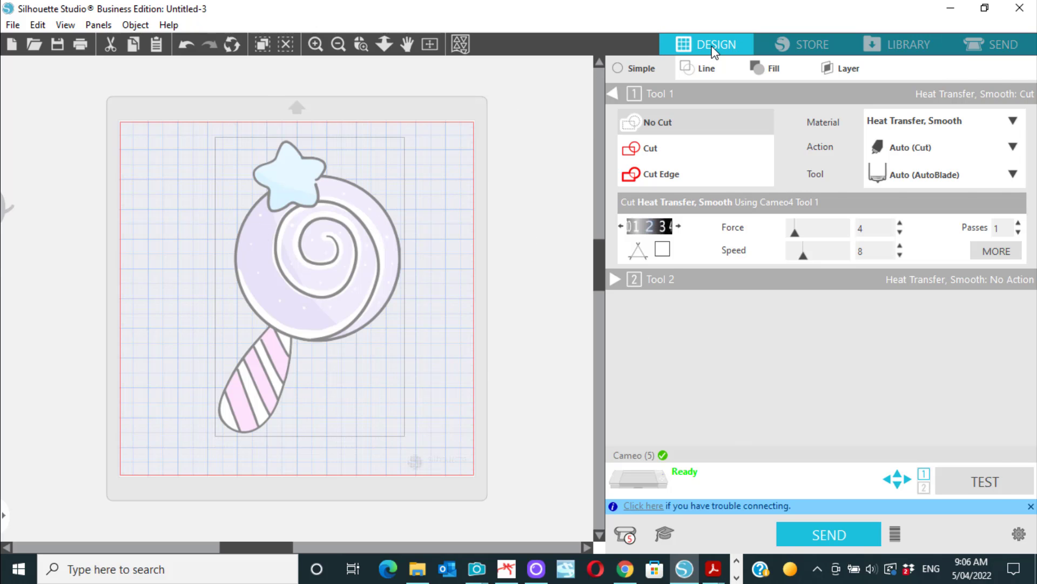
Trace the lollipop into red cut outlines and move the original image off the mat
click(705, 44)
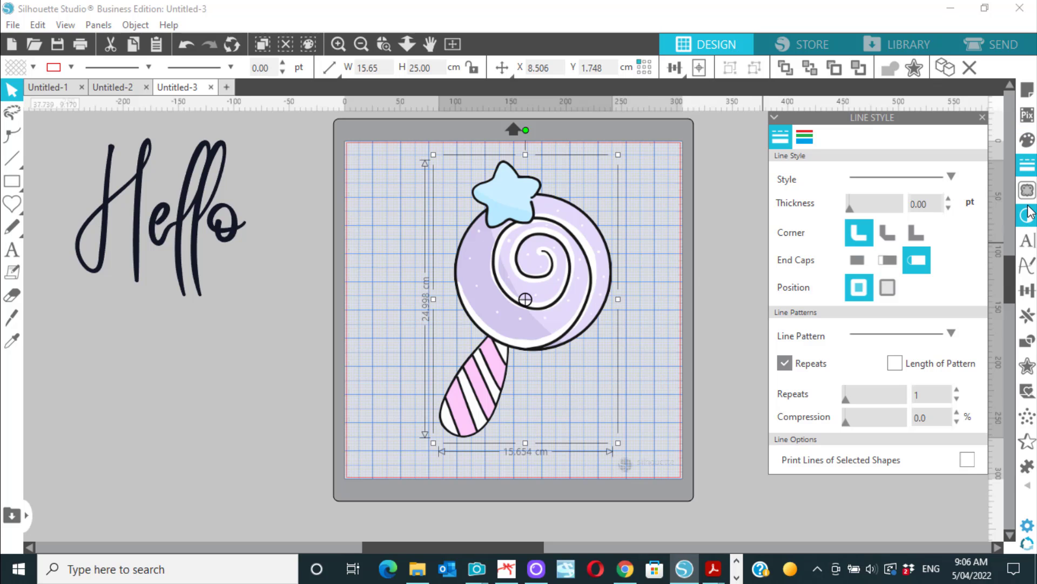
click(1027, 190)
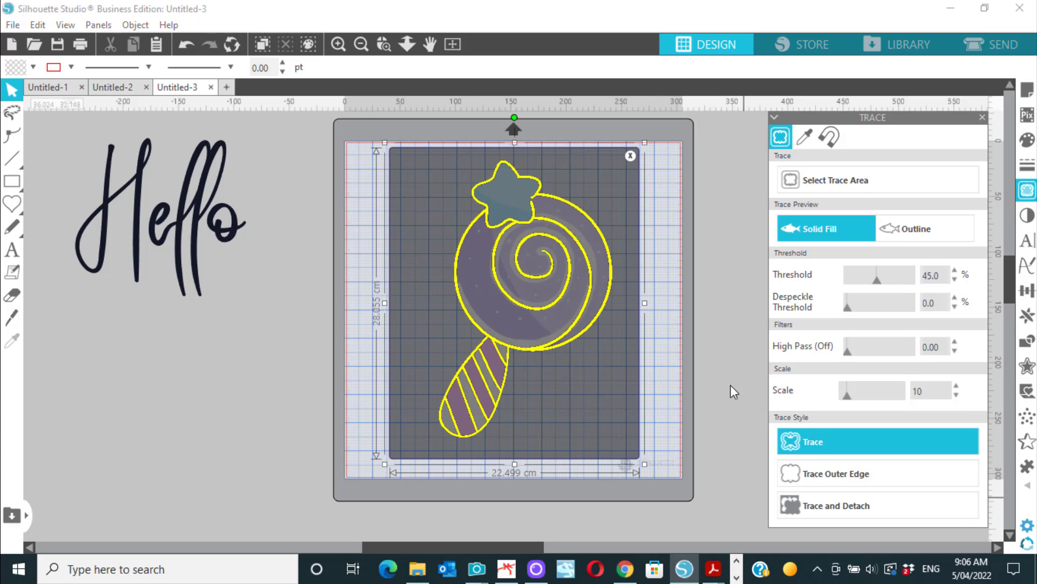
click(878, 441)
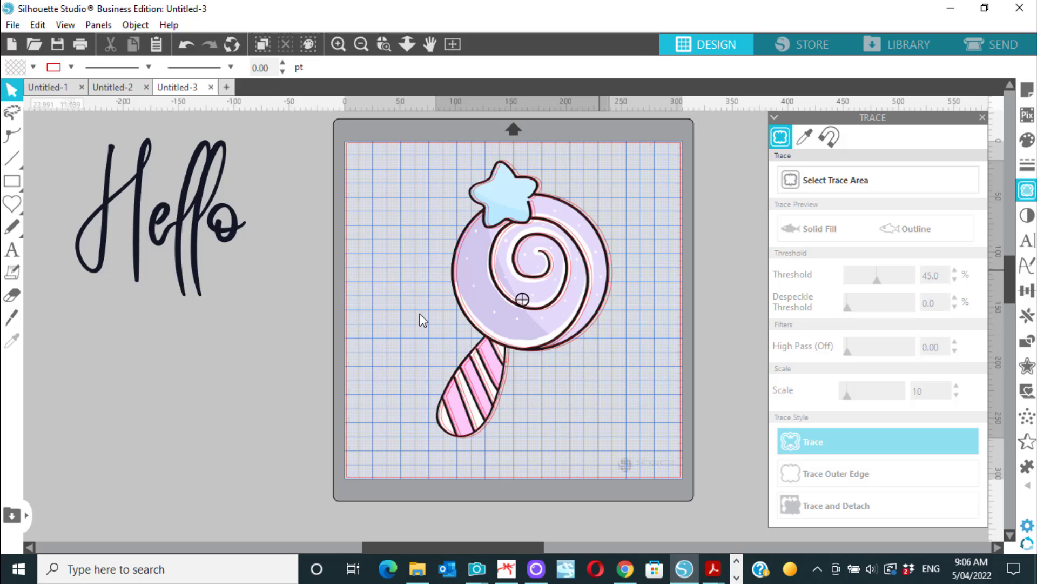
click(812, 441)
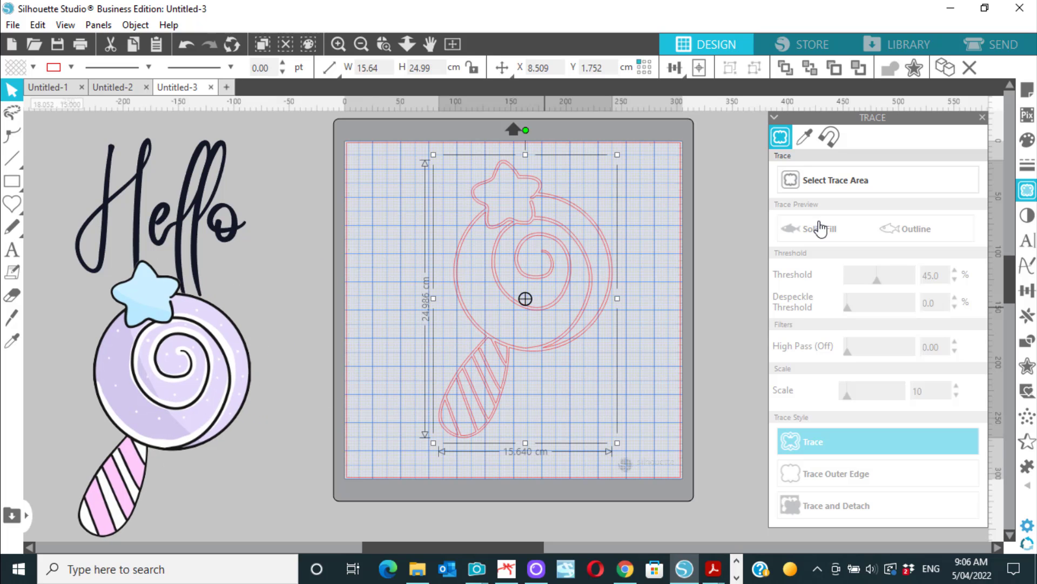
Fill the traced lollipop outline with black from Recently Used
click(1026, 163)
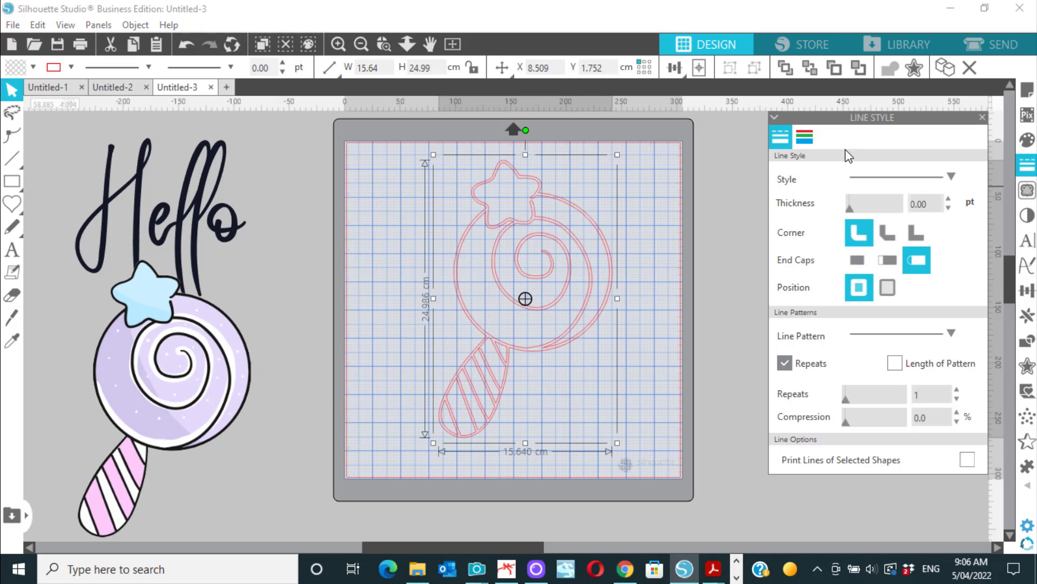
click(804, 137)
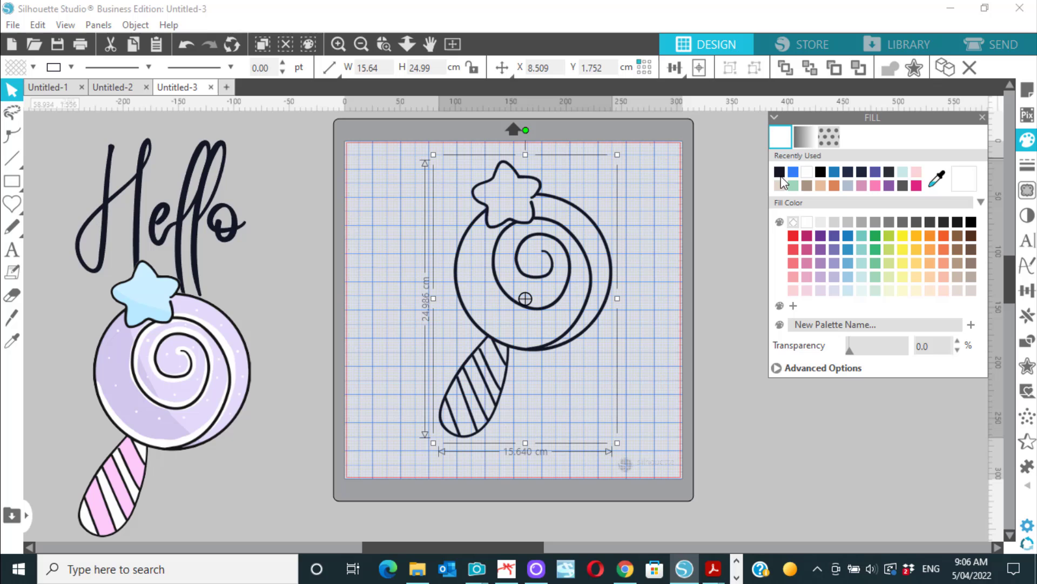
click(544, 408)
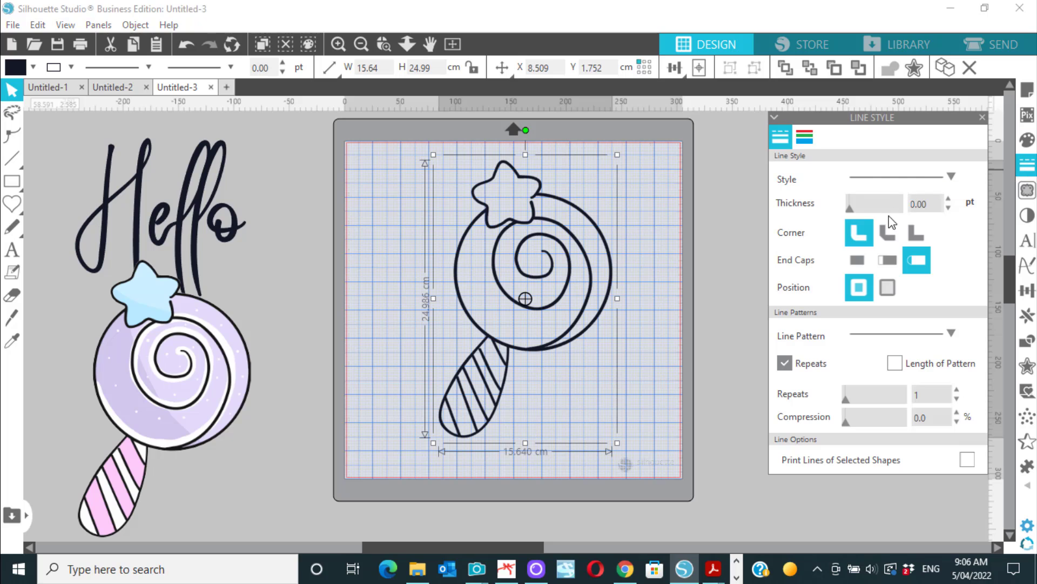
mouse_move(851, 217)
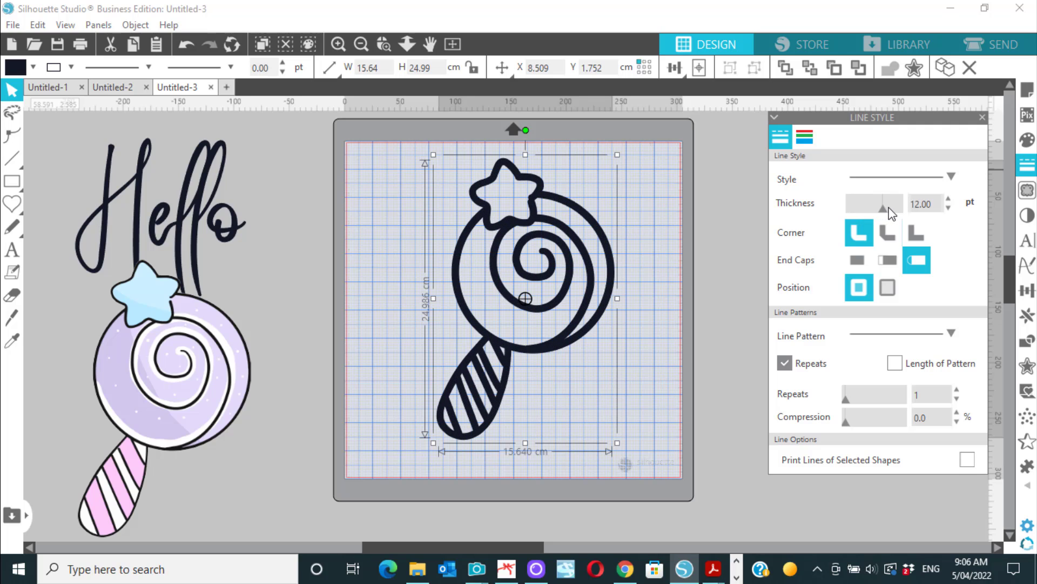
Try a 12 pt line thickness on the trace, then return it to 0 pt
click(948, 199)
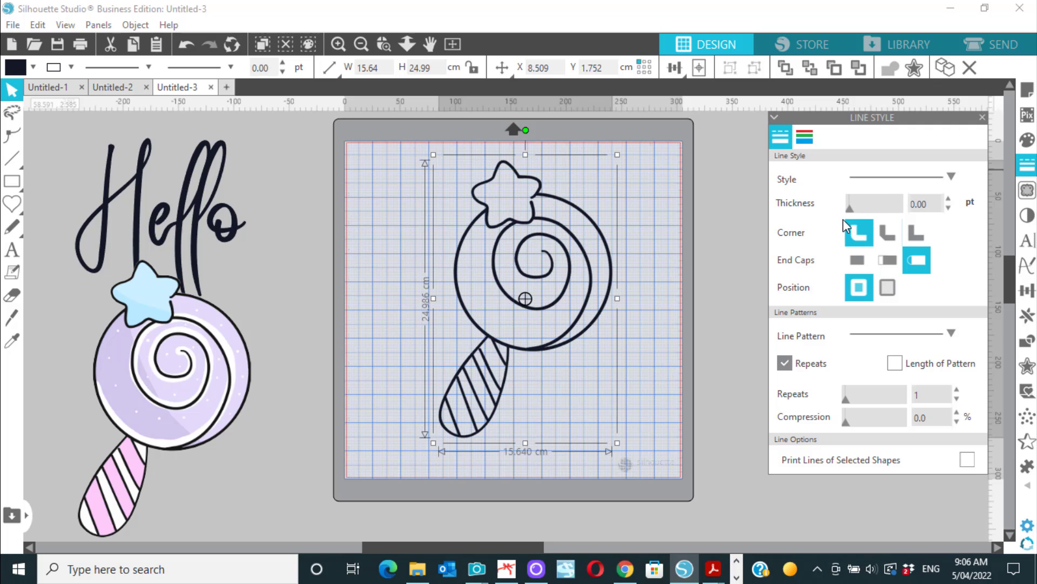
mouse_move(559, 354)
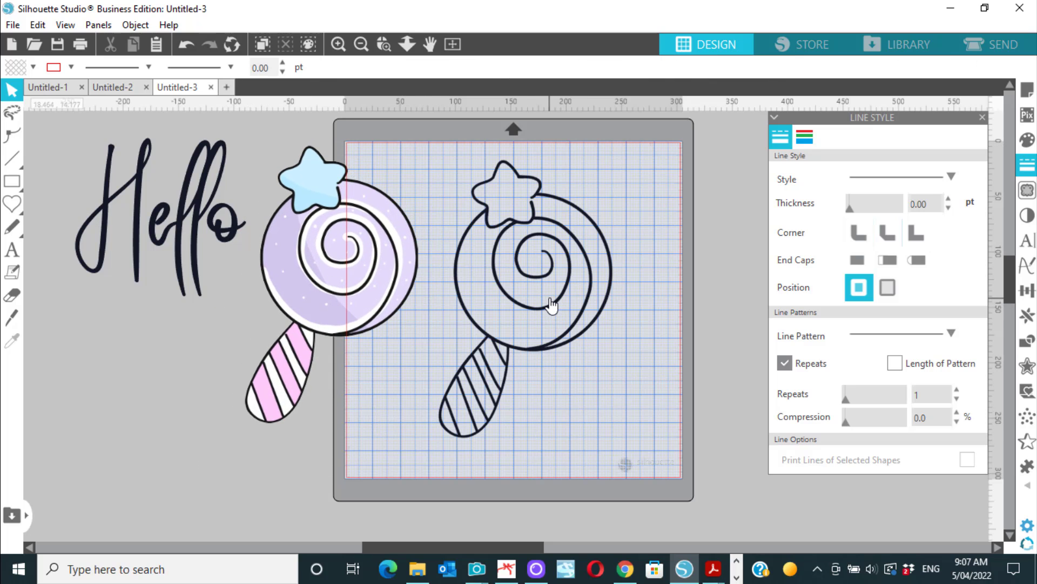
Place the original lollipop on the mat's left side and preview the cut shapes
click(549, 305)
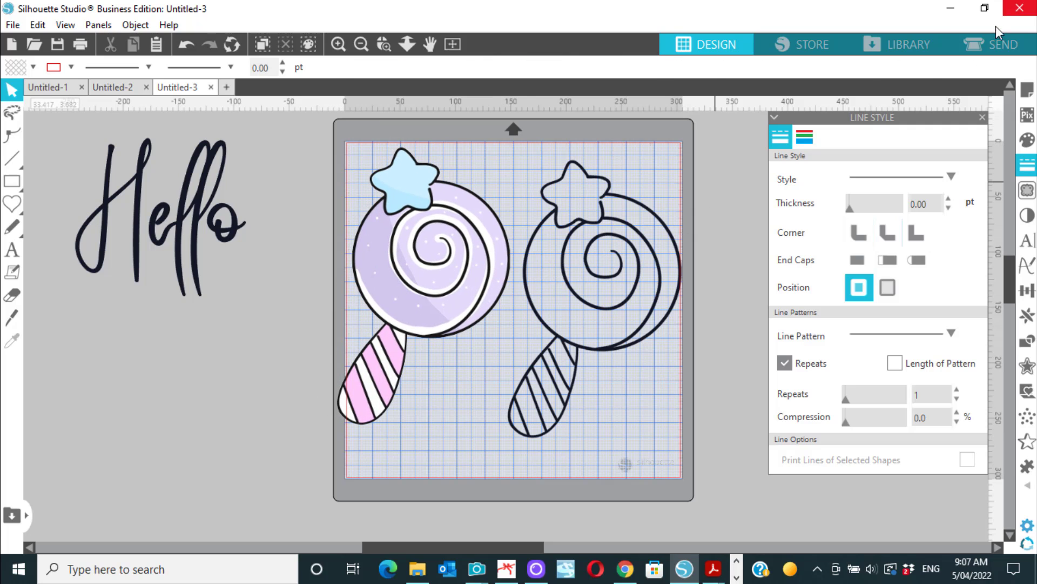
click(991, 44)
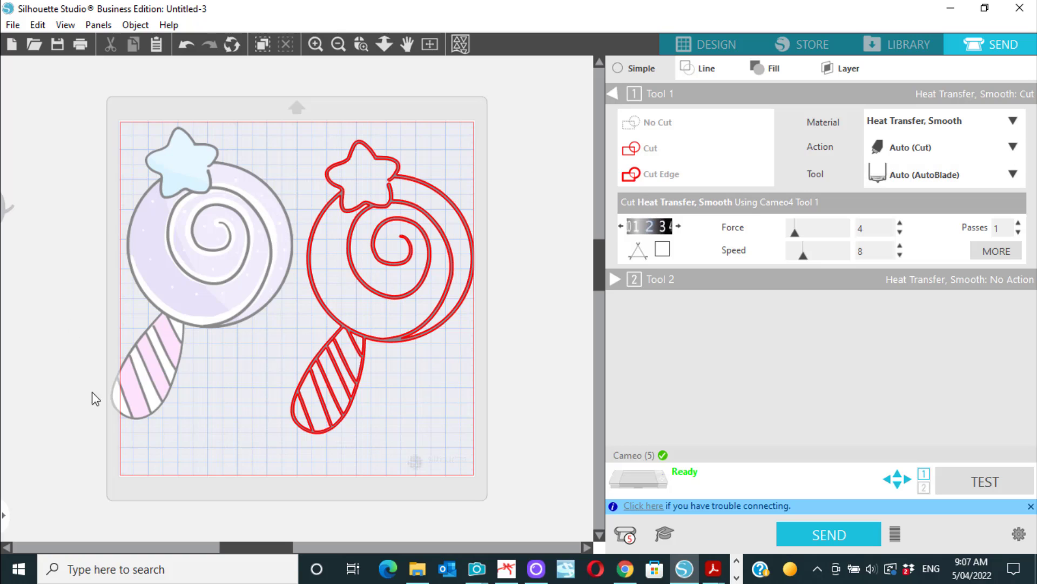
mouse_move(248, 244)
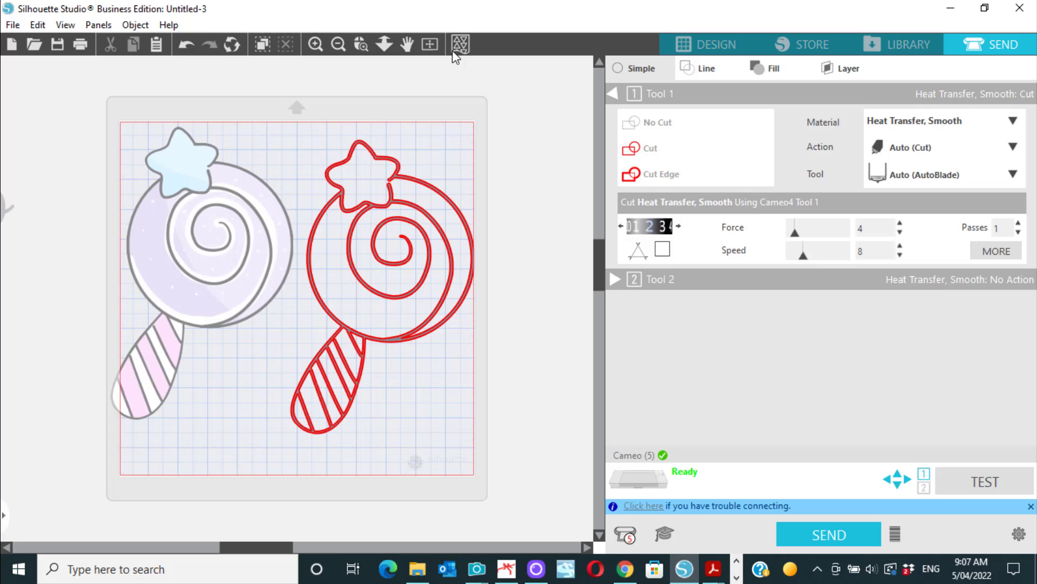
mouse_move(389, 322)
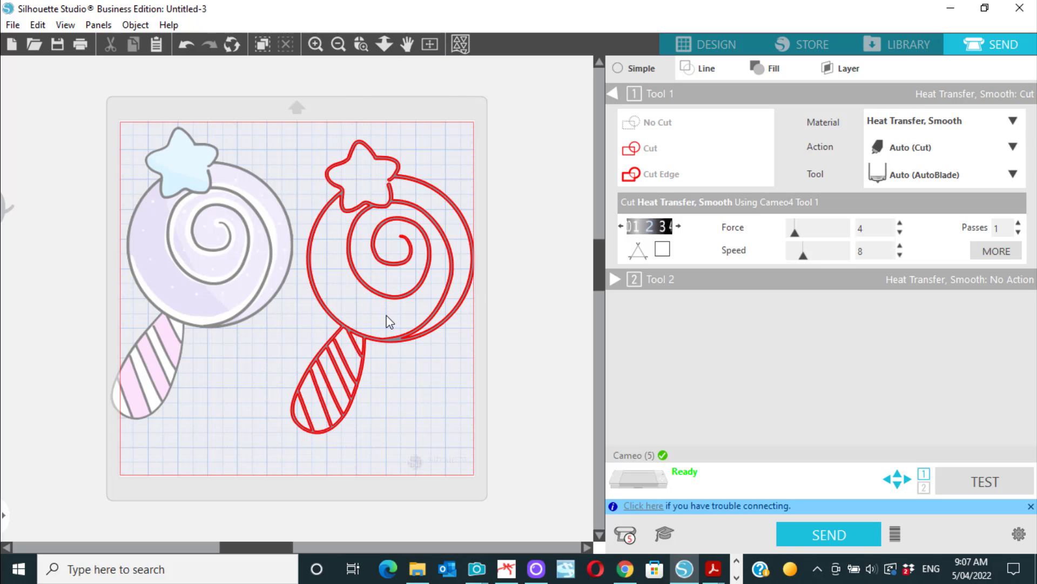
Return from the cut preview to design editing after confirming only the trace cuts
click(705, 44)
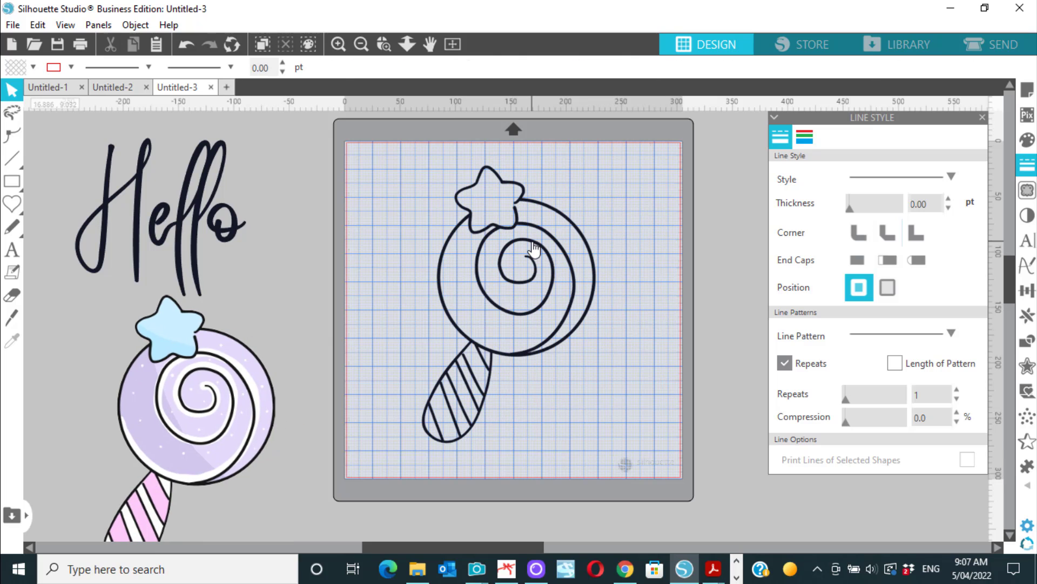
Select the traced lollipop outline to give its lines a 5 pt thickness
click(533, 250)
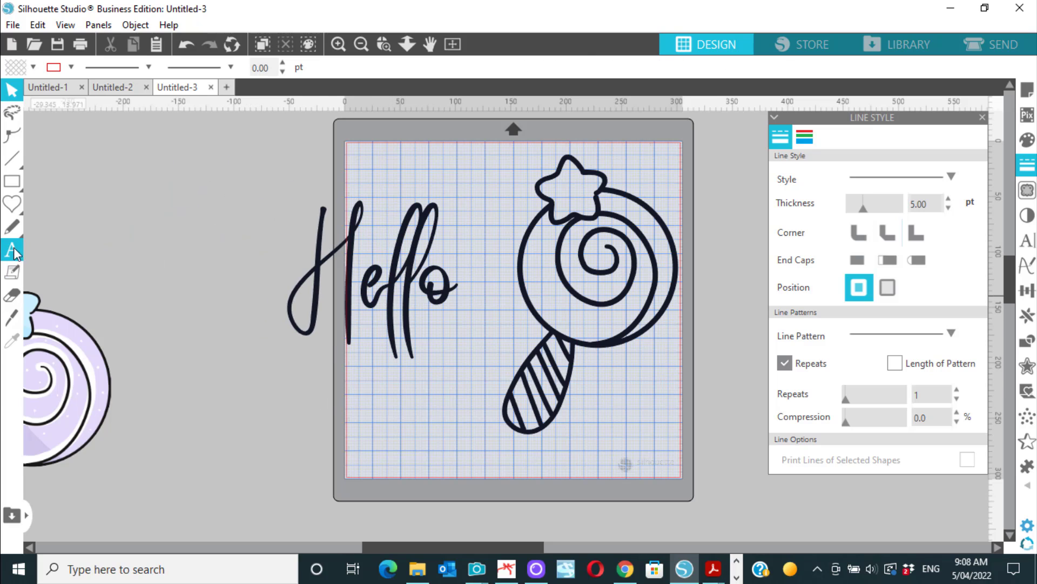
mouse_move(443, 257)
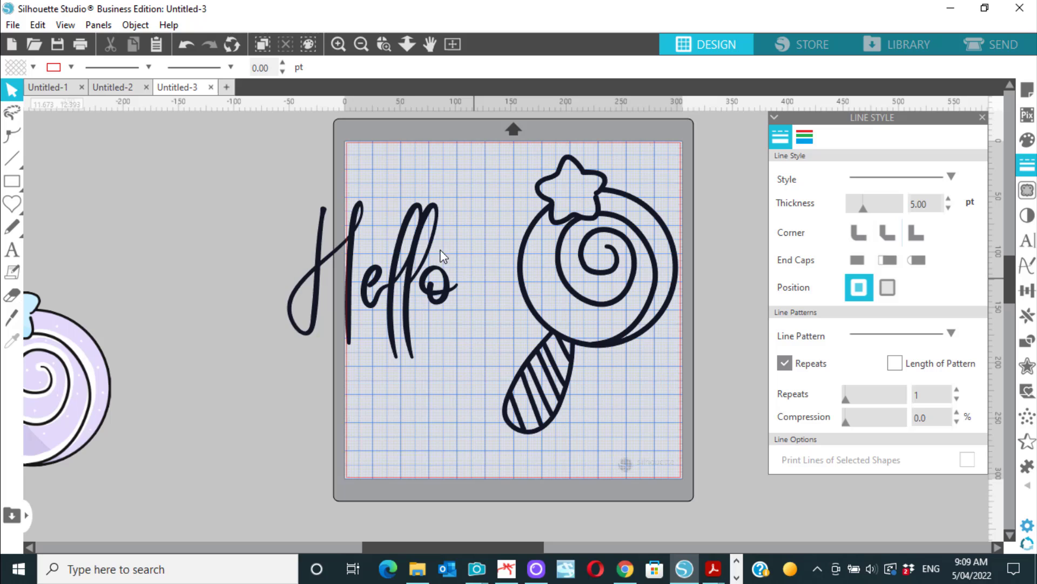
mouse_move(389, 277)
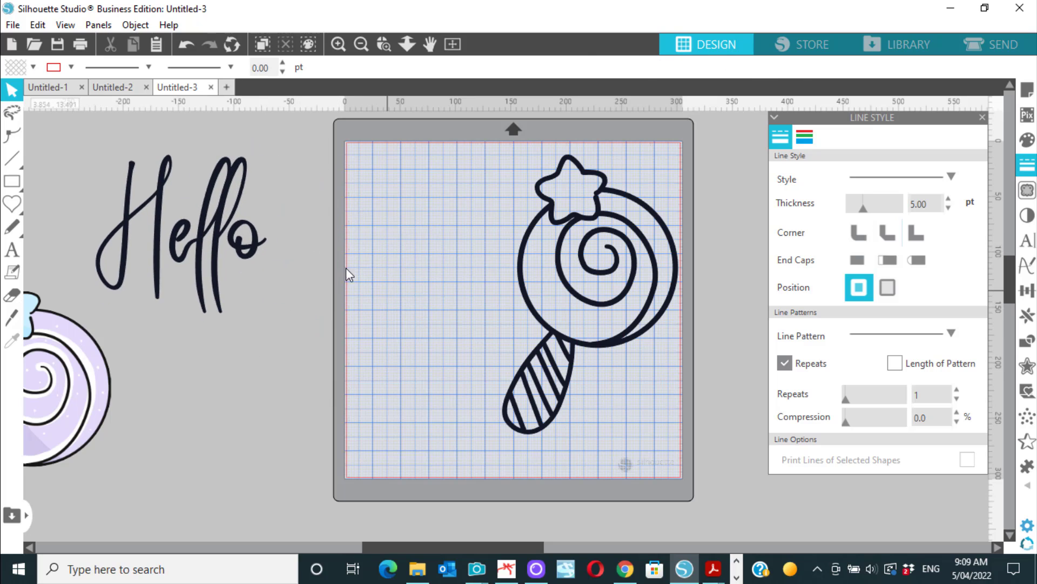
mouse_move(402, 387)
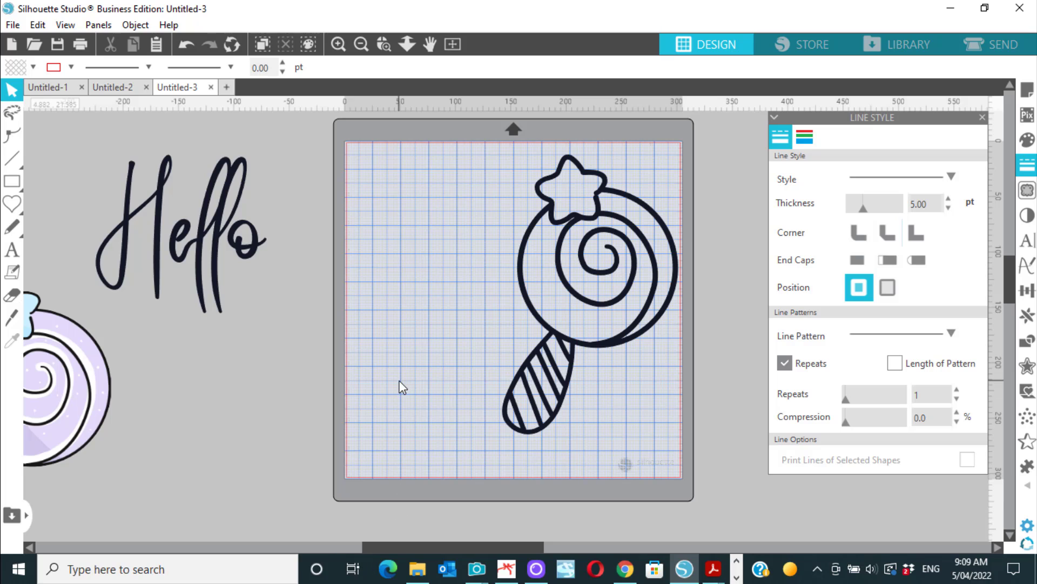
mouse_move(275, 231)
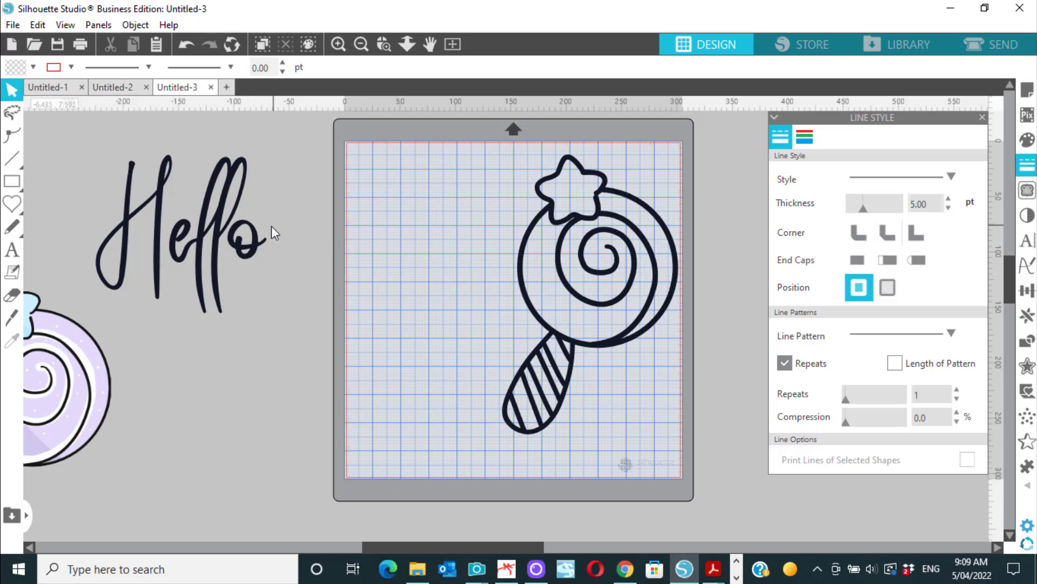
mouse_move(279, 250)
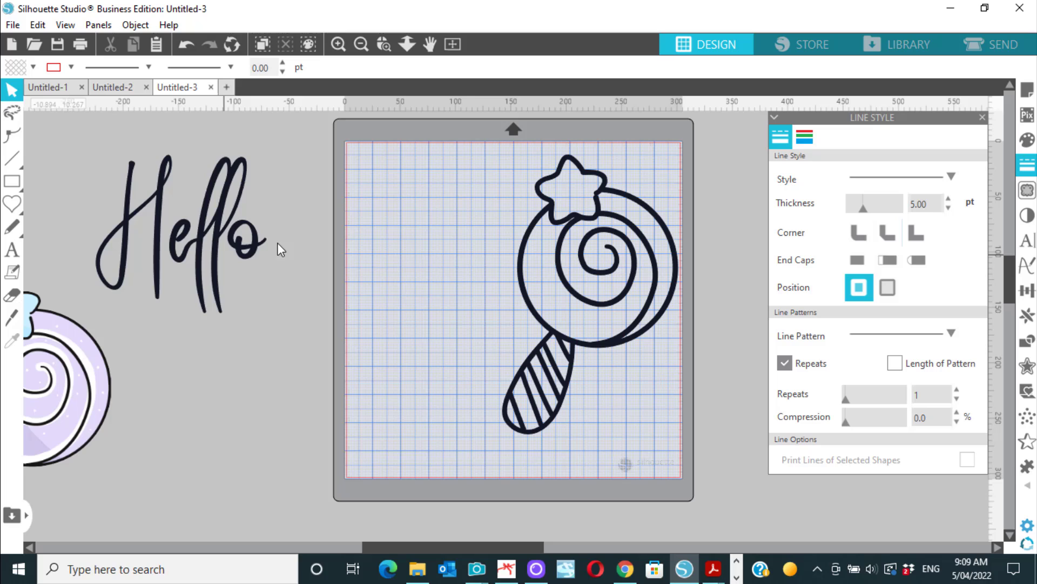
mouse_move(583, 206)
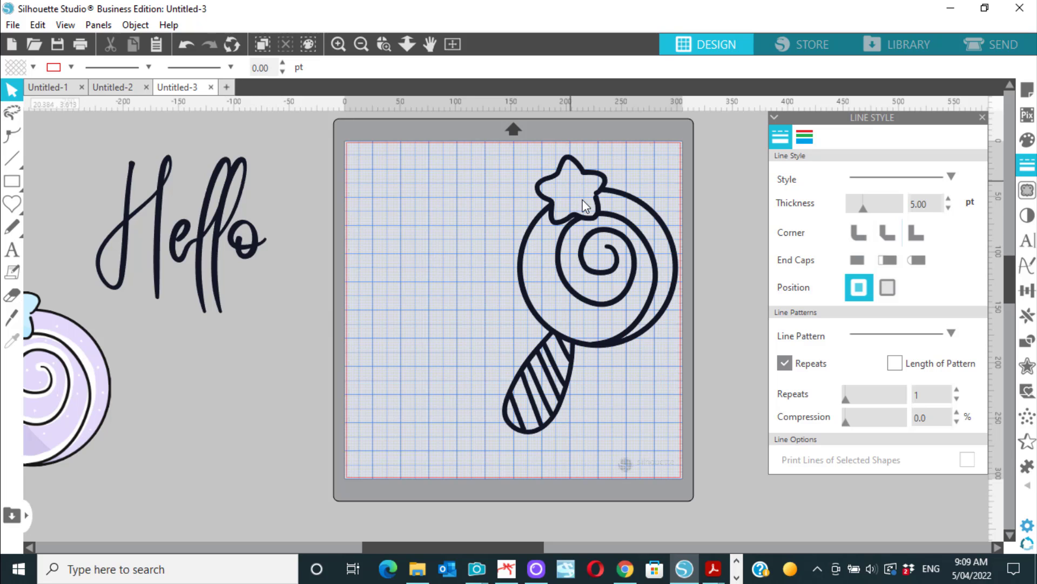